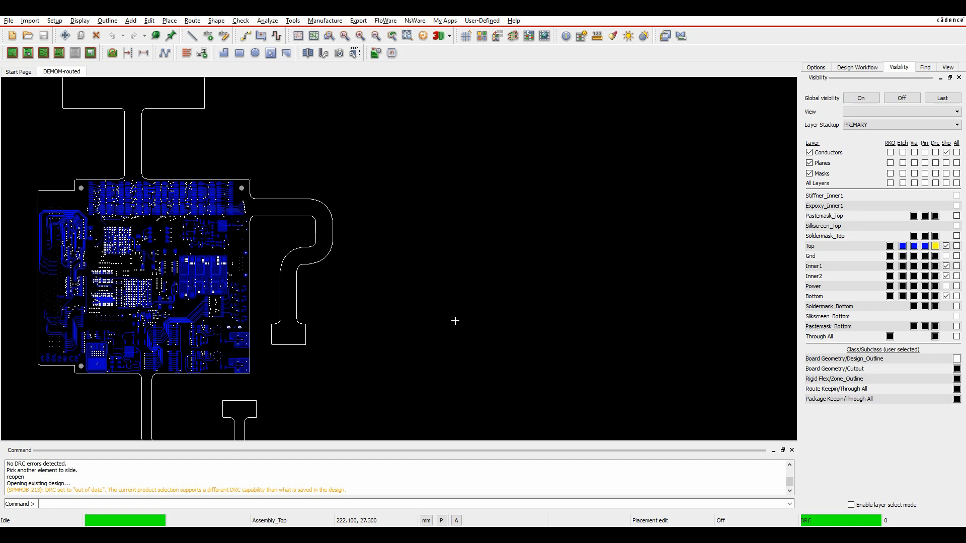
mouse_move(432, 318)
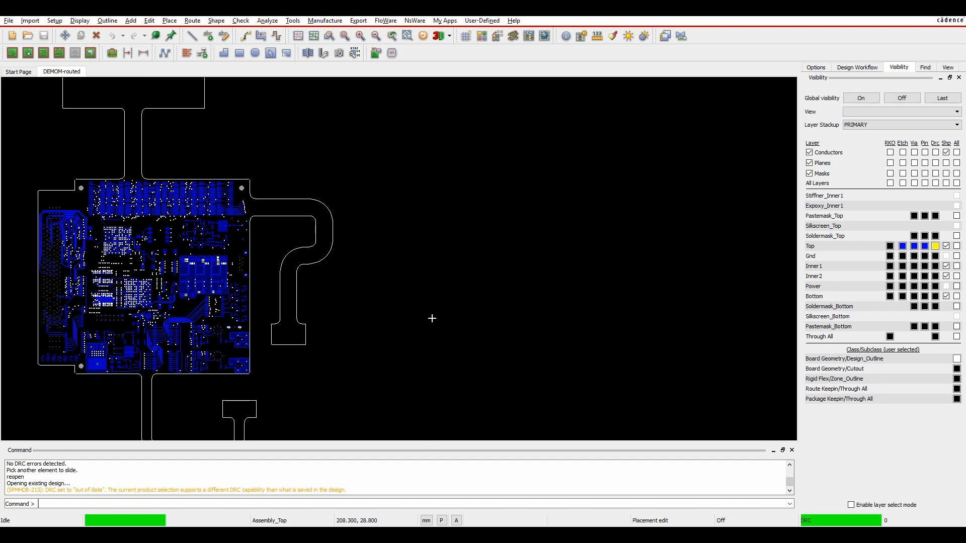
mouse_move(434, 318)
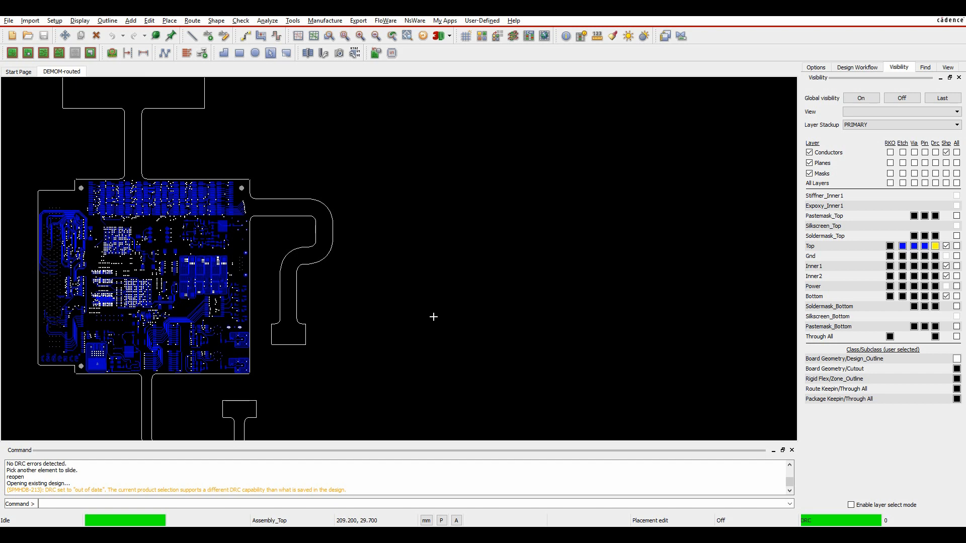
mouse_move(447, 320)
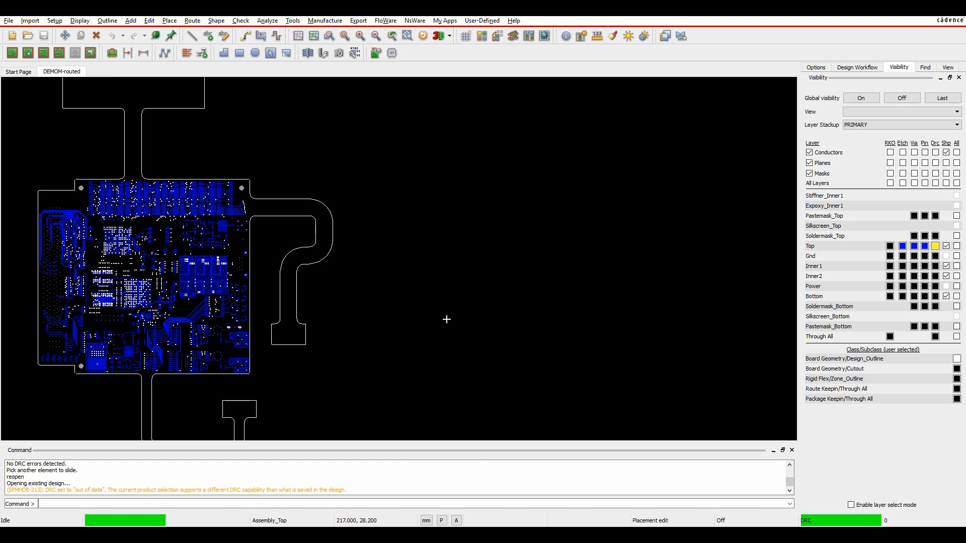
mouse_move(309, 361)
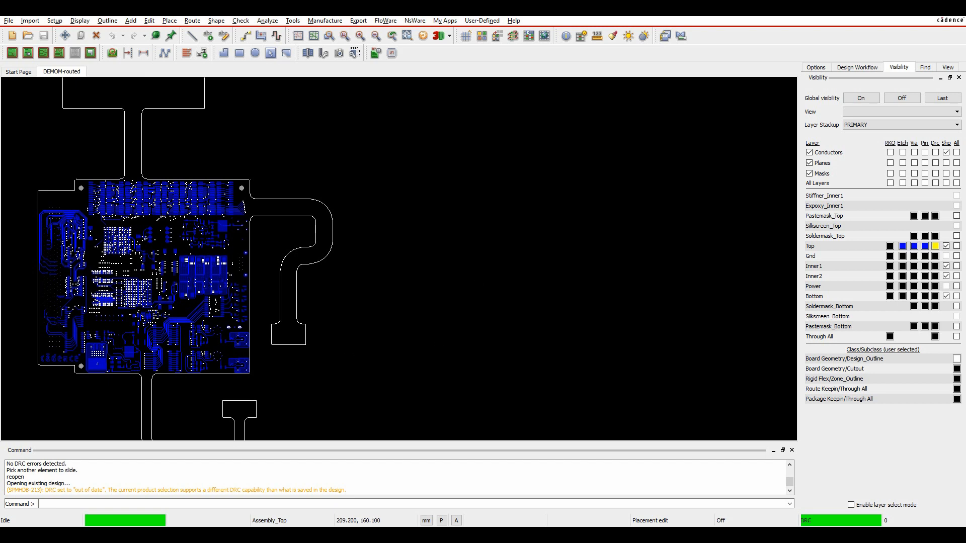
Select Route Vision in the Visions pane and assign it red as the highlight color.
left_click(80, 20)
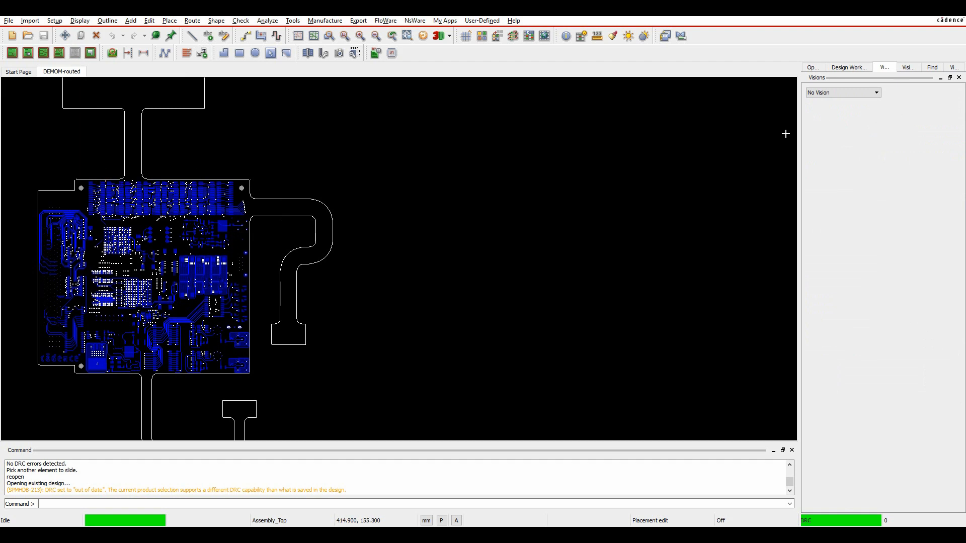
left_click(876, 93)
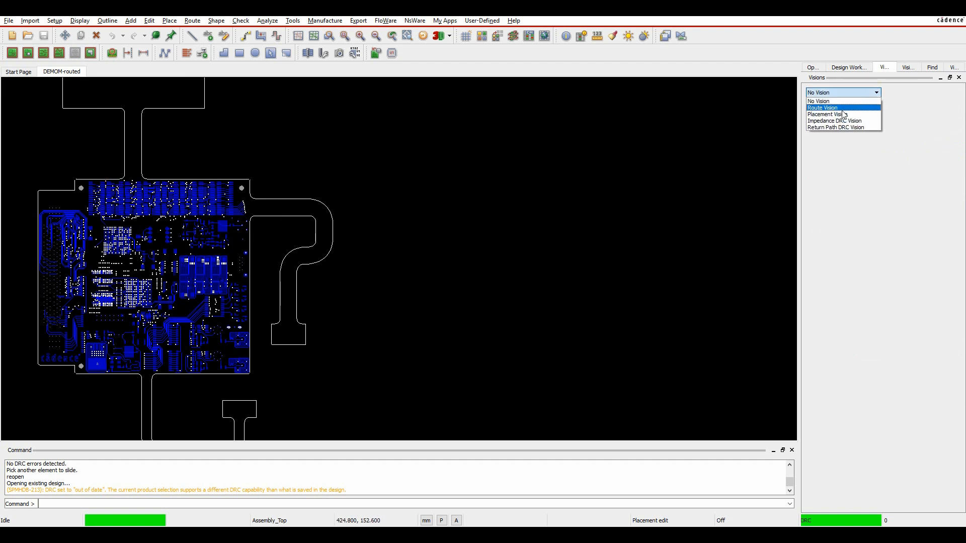
left_click(821, 108)
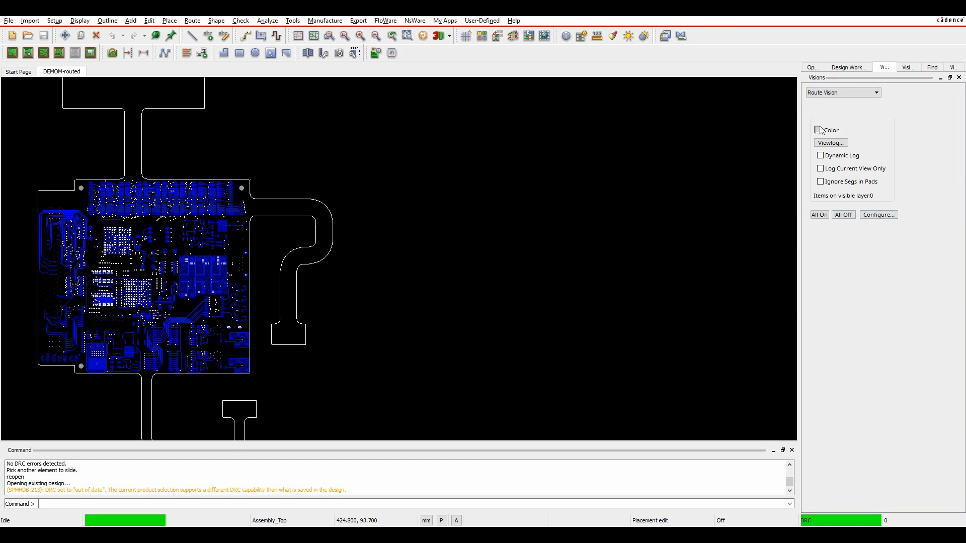
left_click(821, 130)
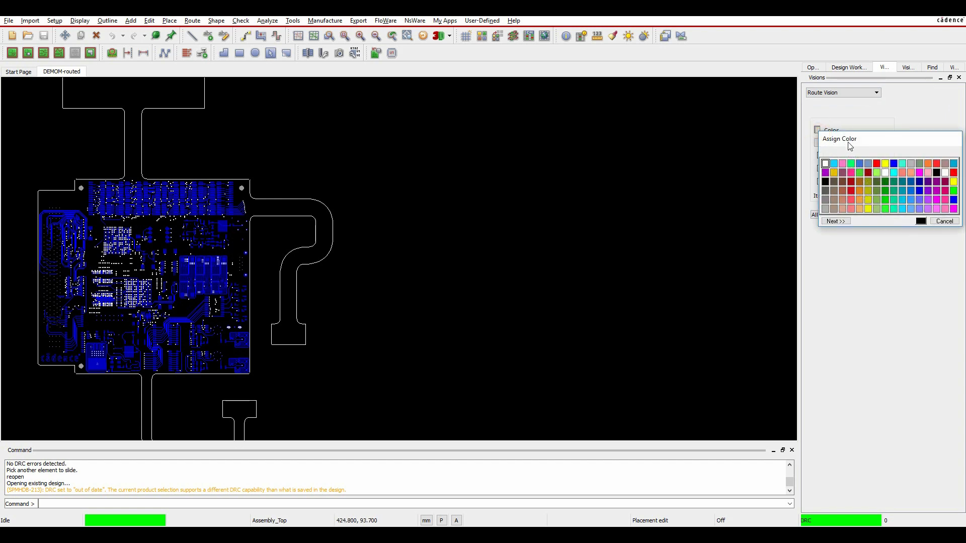
left_click(945, 220)
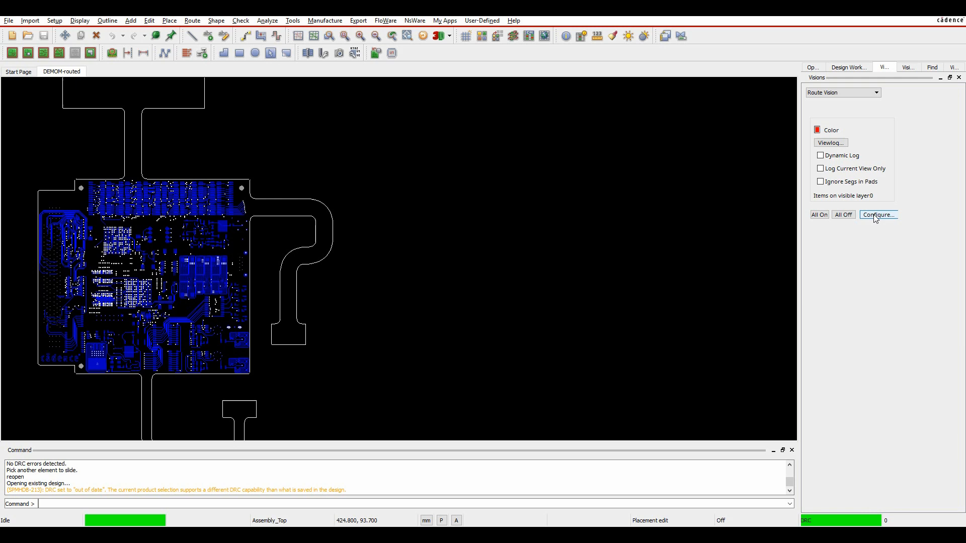
Enable the Parallel Gap Less Than Preferred, 90 Degree Corners and Min Miter/Corner Size checks.
left_click(878, 215)
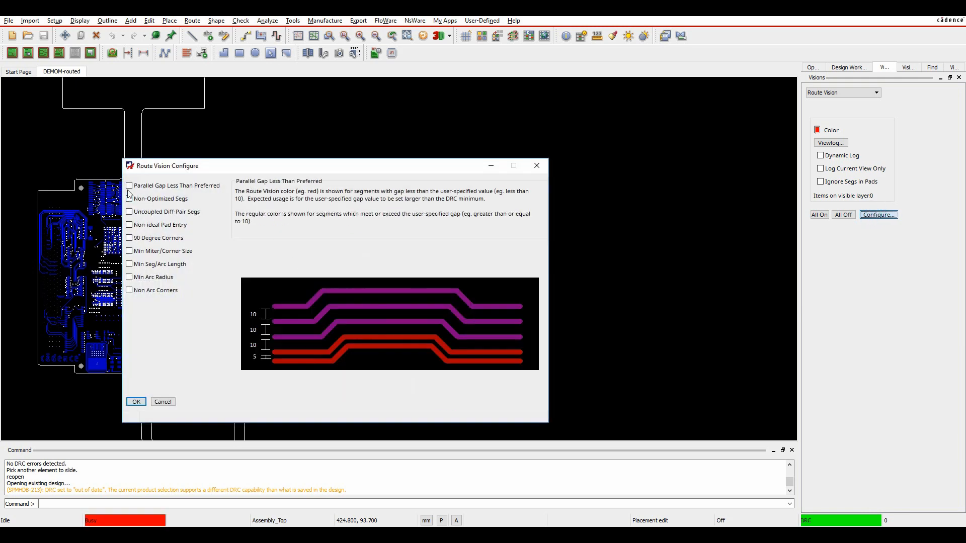
left_click(161, 198)
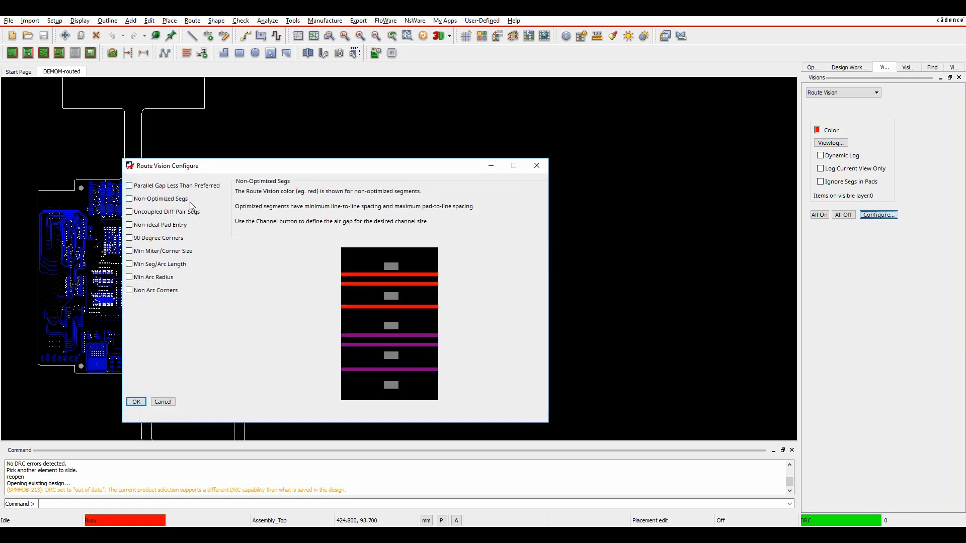
left_click(166, 211)
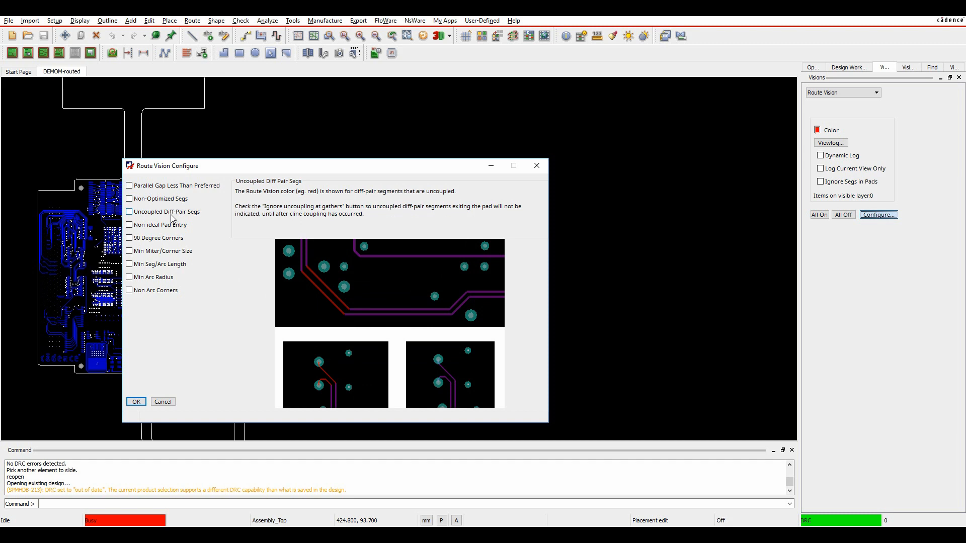
left_click(161, 225)
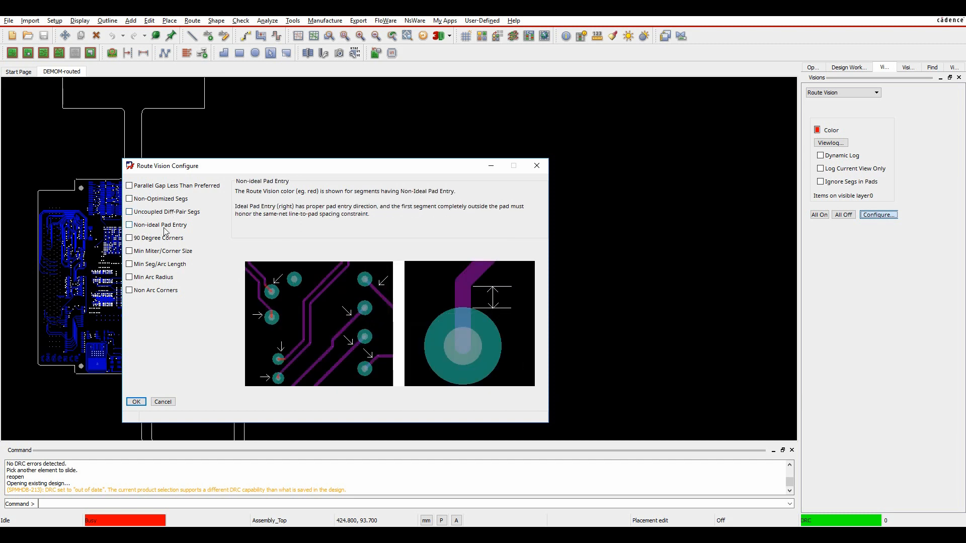
left_click(159, 237)
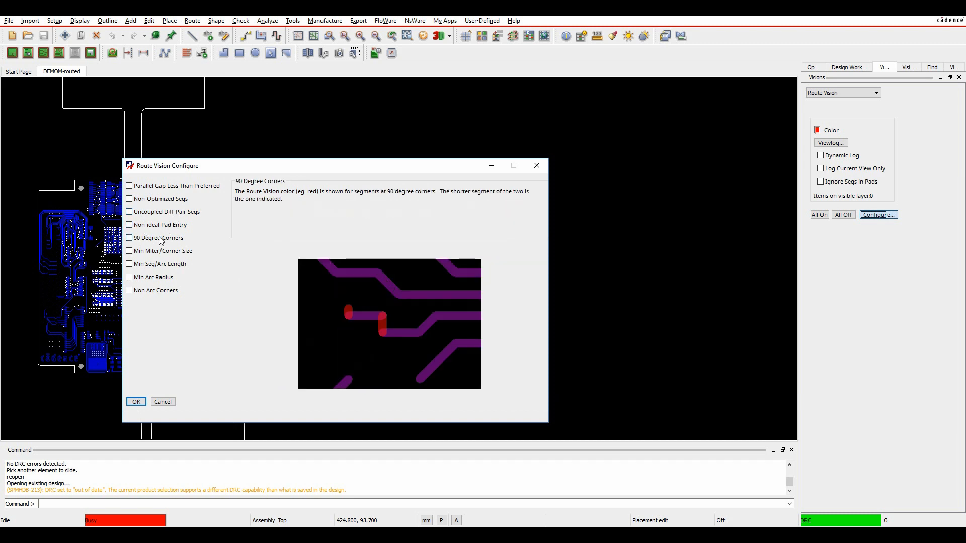
left_click(165, 251)
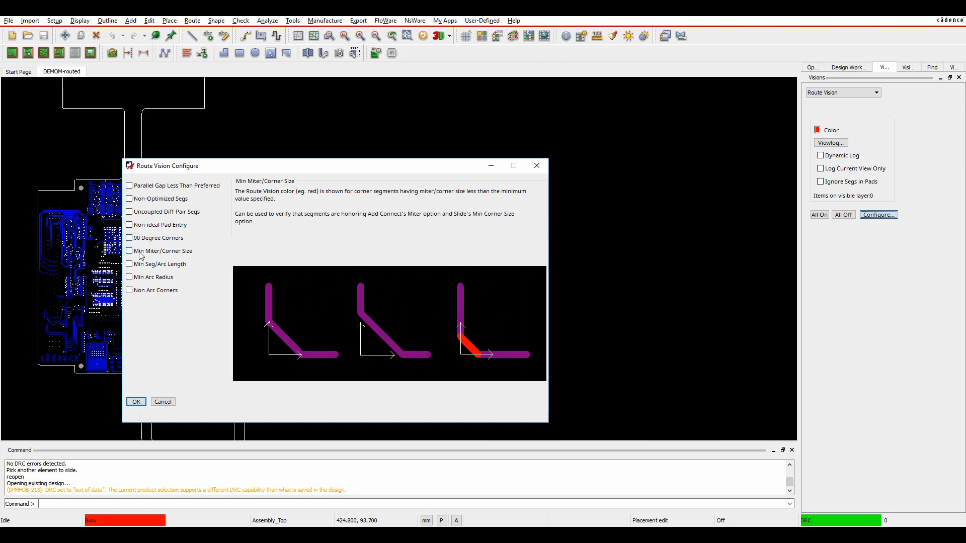
left_click(161, 264)
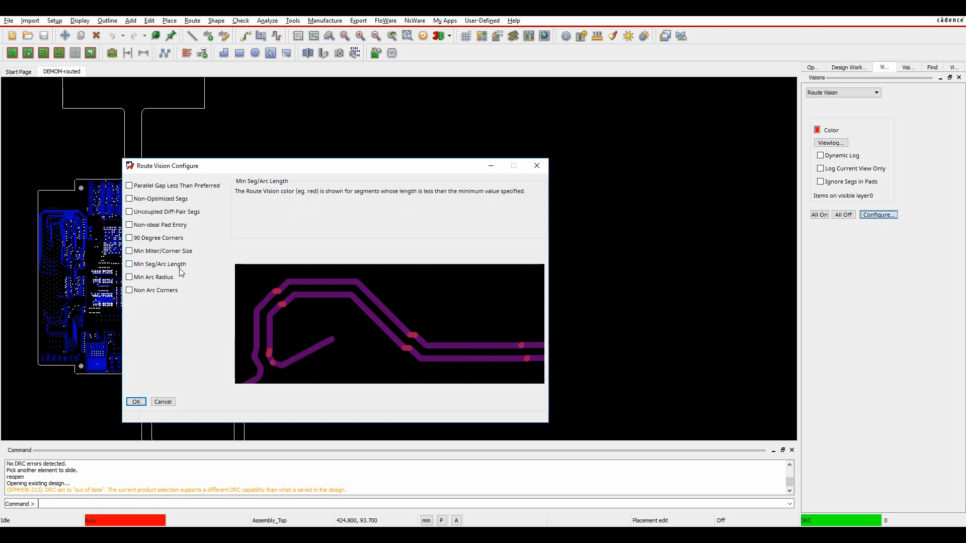
left_click(156, 290)
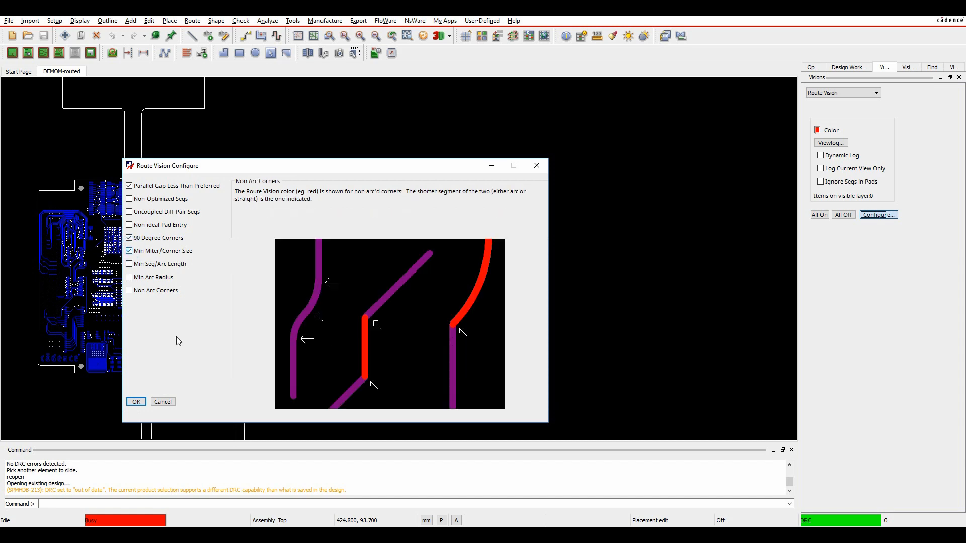
left_click(135, 400)
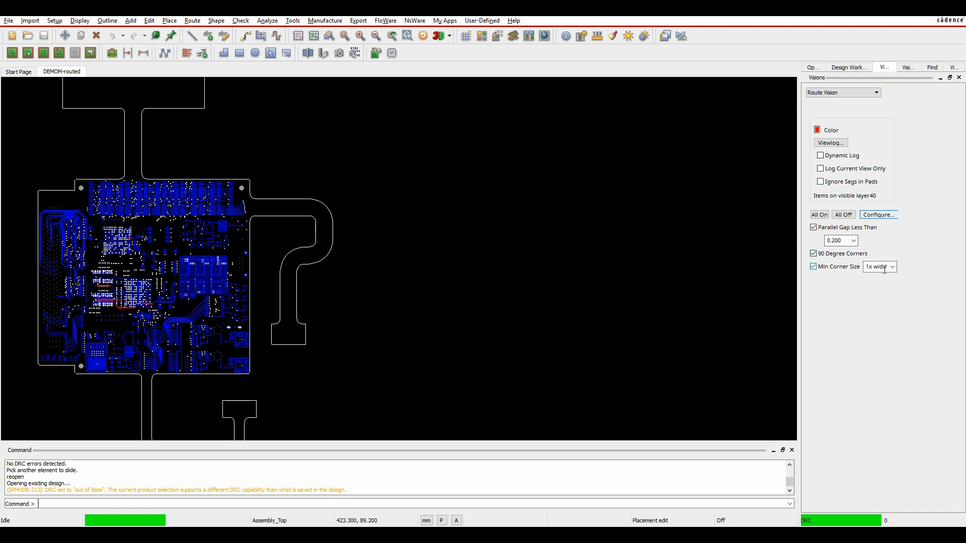
mouse_move(134, 354)
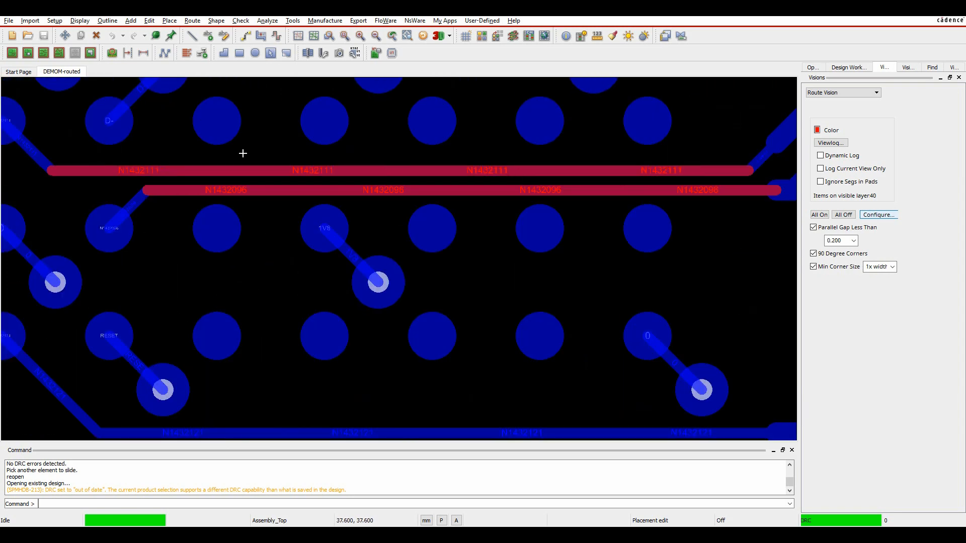
mouse_move(406, 167)
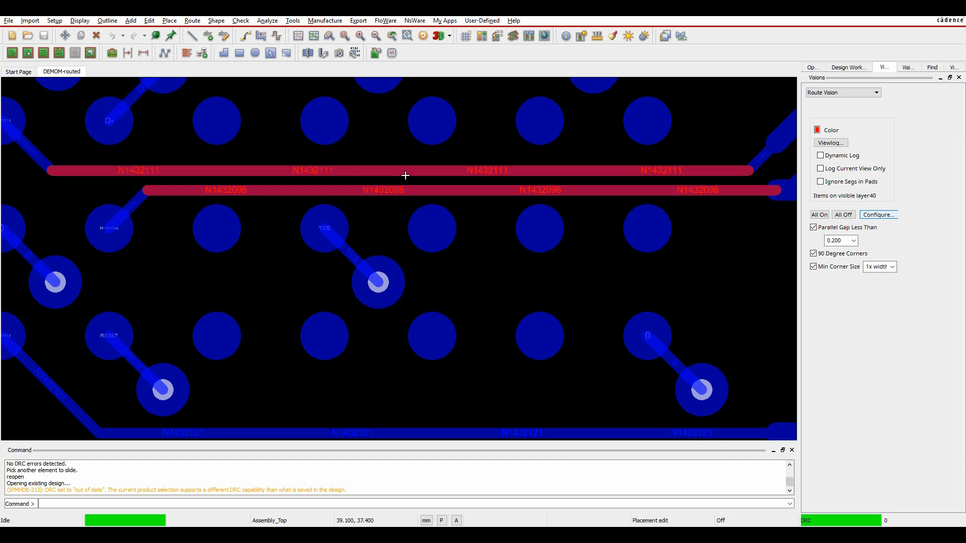
Replace the Parallel Gap Less Than value 0.200 with 0.100.
triple_click(838, 240)
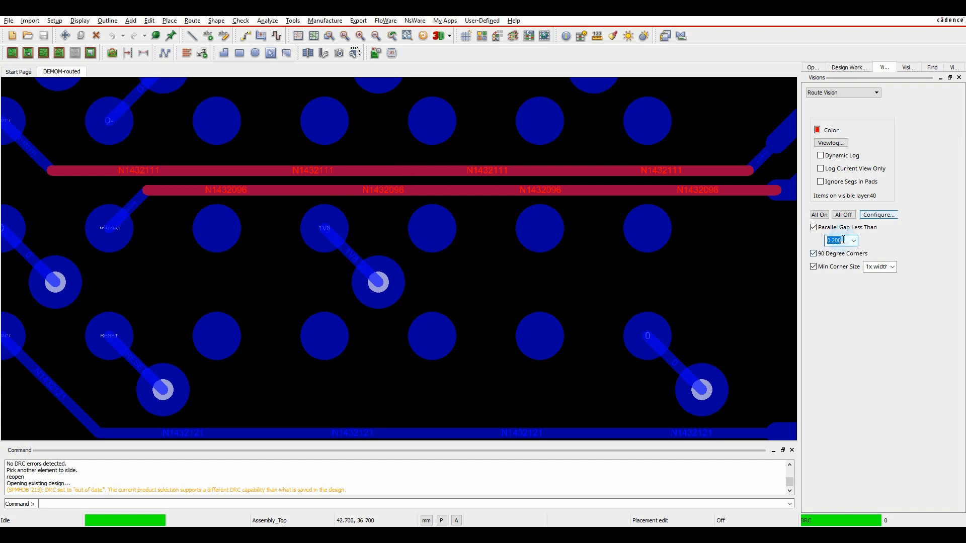
type("0.100")
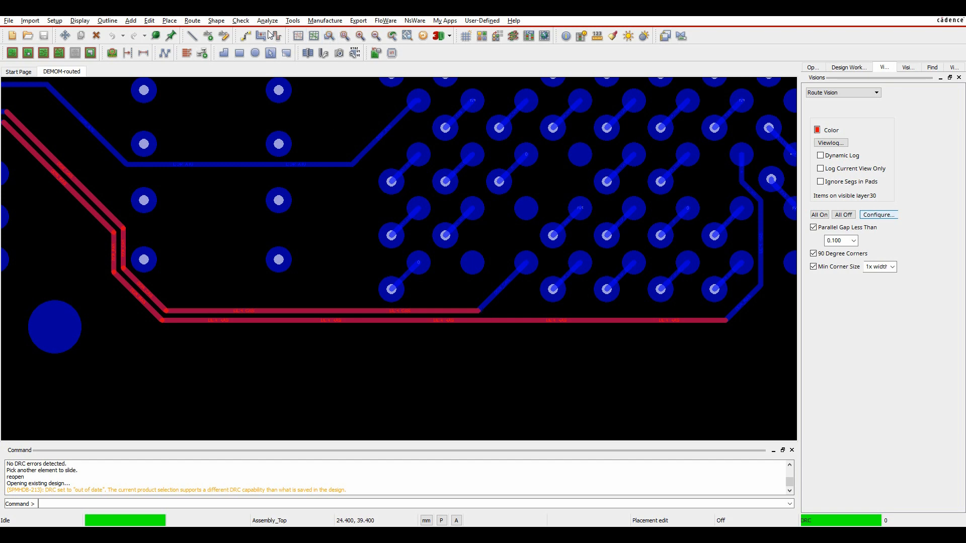
Pick the red-flagged parallel segment and place it in a new position.
left_click(321, 310)
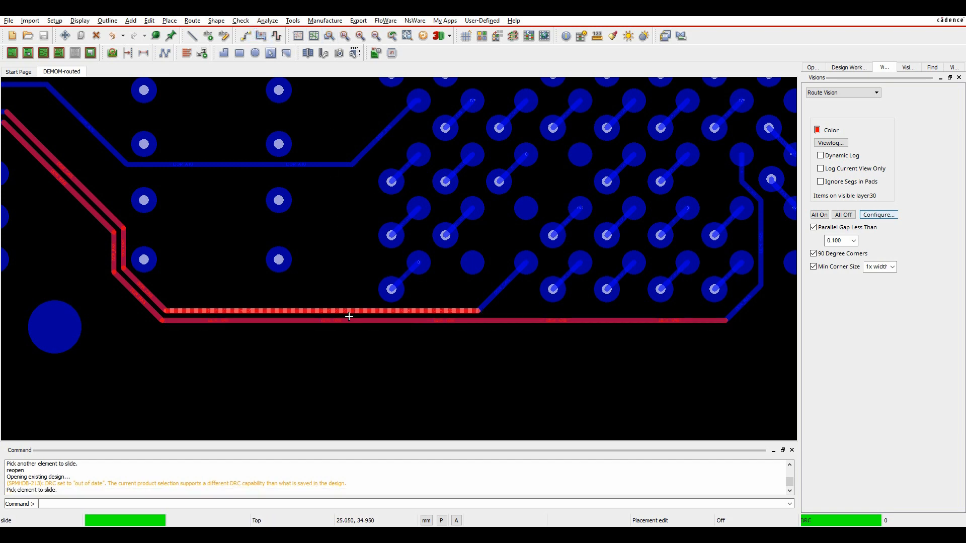
left_click(351, 320)
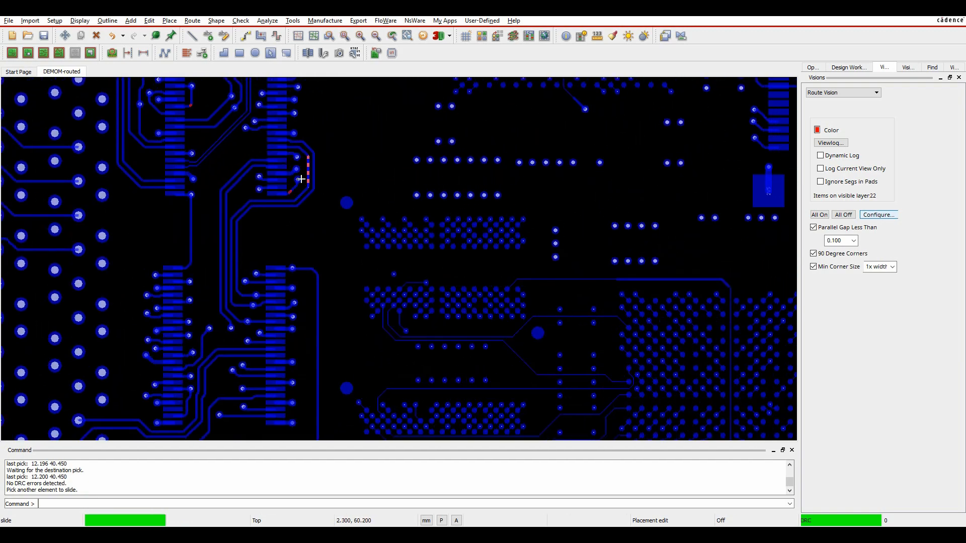
Reposition the short red corner segment by the DHEN/ pad so it is no longer flagged.
scroll("up", 3)
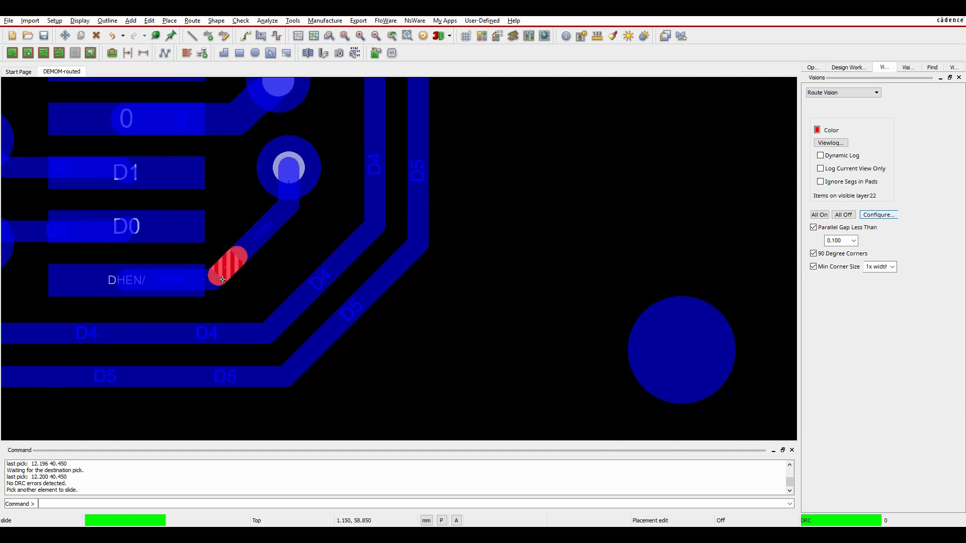
mouse_move(246, 258)
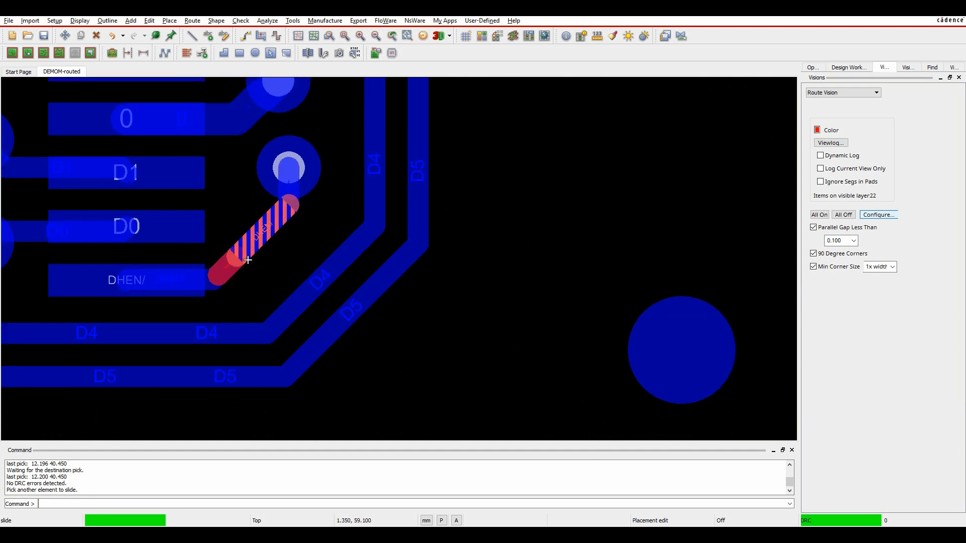
left_click(266, 247)
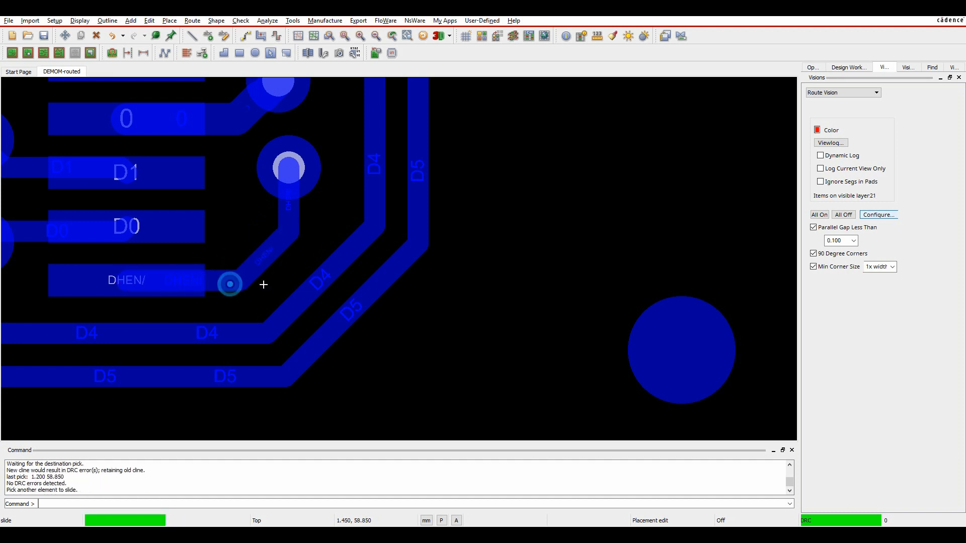
mouse_move(277, 274)
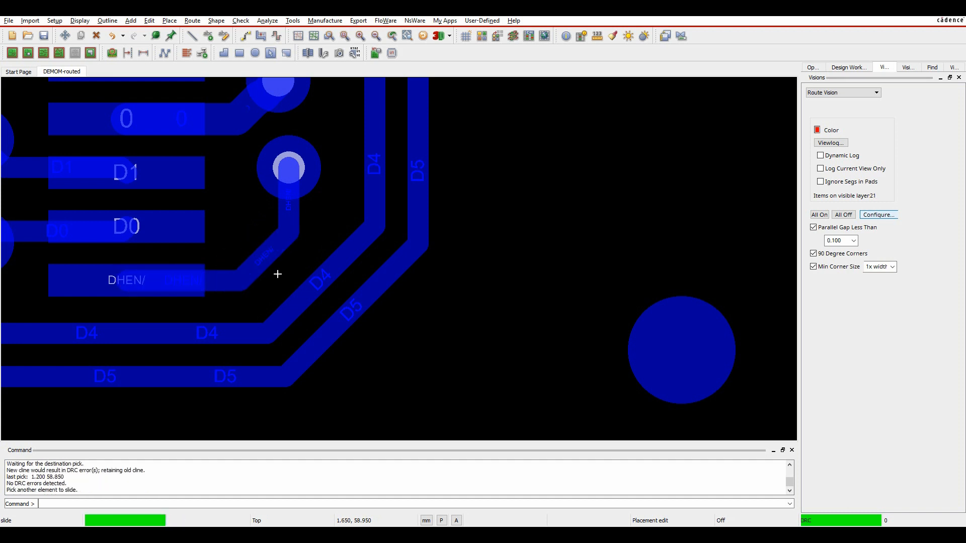
scroll("down", 3)
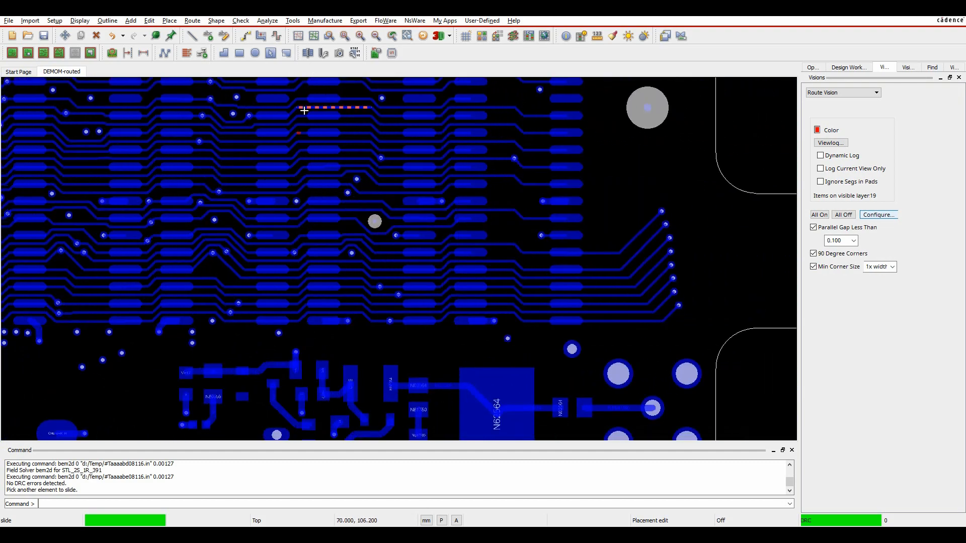
Zoom in on the short red-flagged segment of the MEMORY.RA7 trace.
scroll("up", 3)
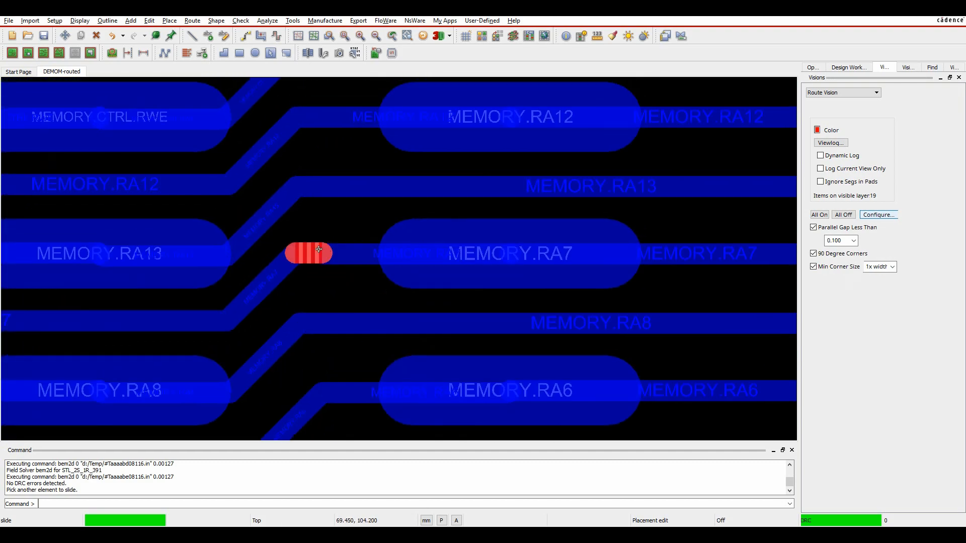